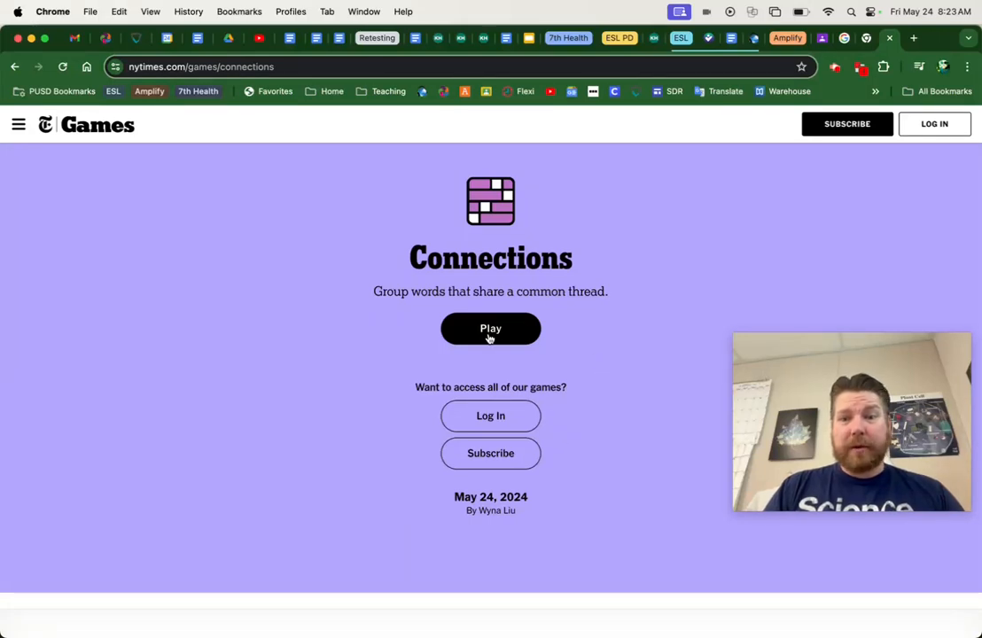
Start today's Connections puzzle so the sixteen-word grid for May 24, 2024 appears
click(489, 328)
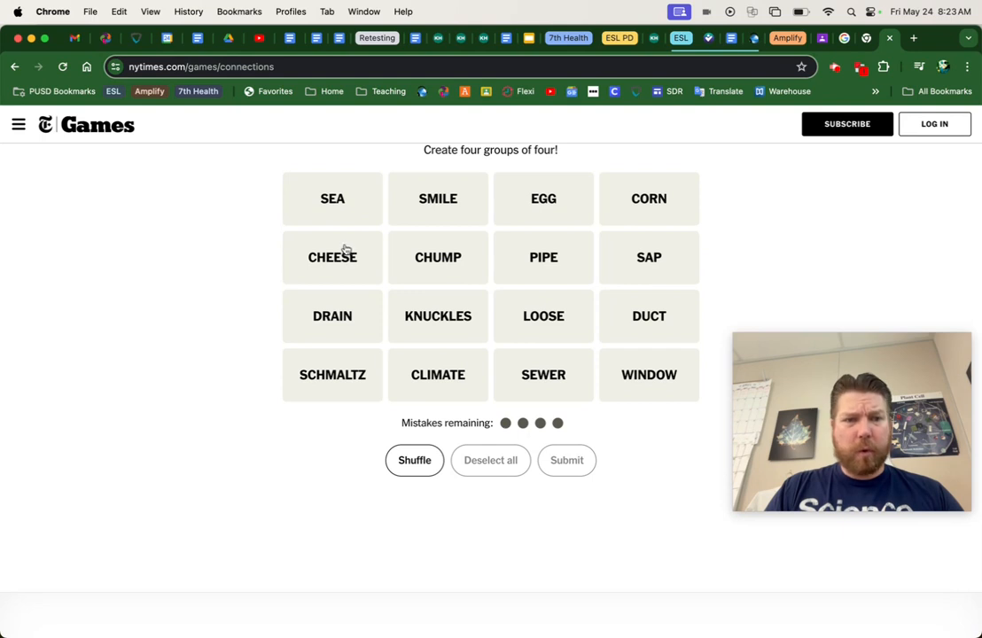
mouse_move(567, 280)
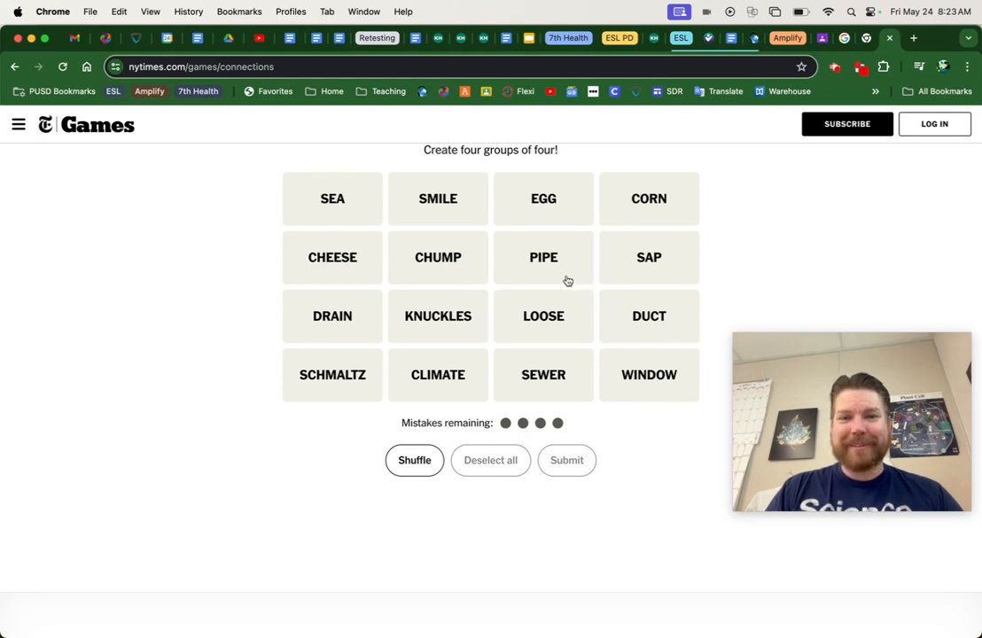
mouse_move(575, 273)
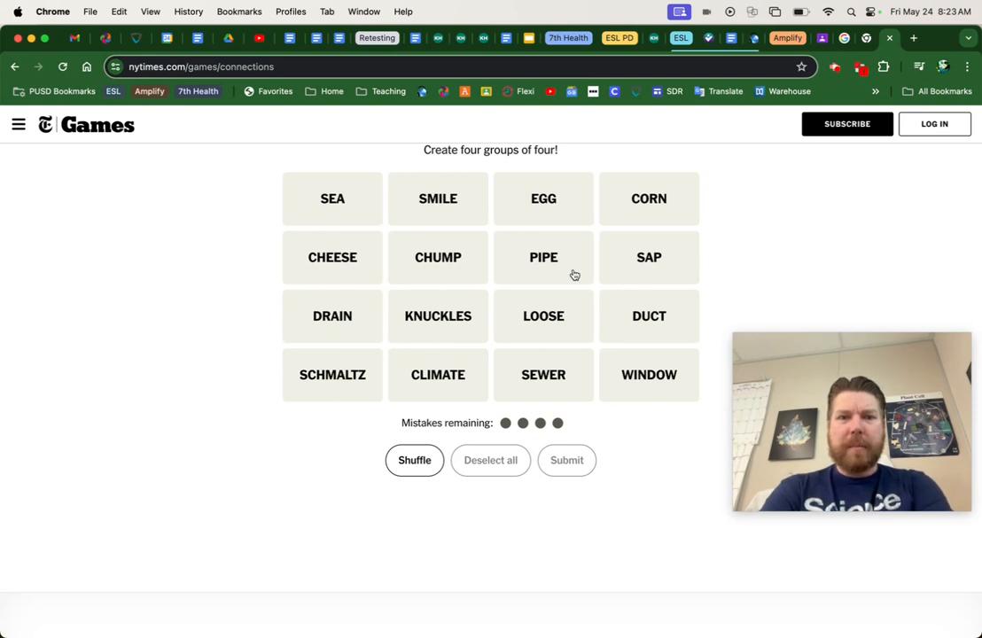
Submit SEA, CLIMATE, LOOSE and CHUMP as the purple ___ CHANGE group
click(334, 198)
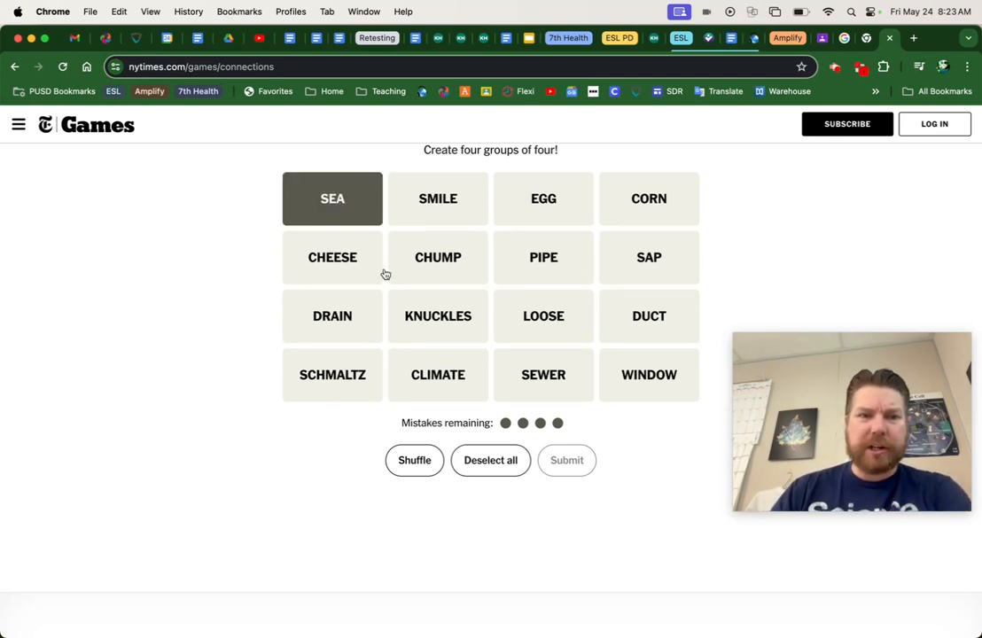
click(438, 374)
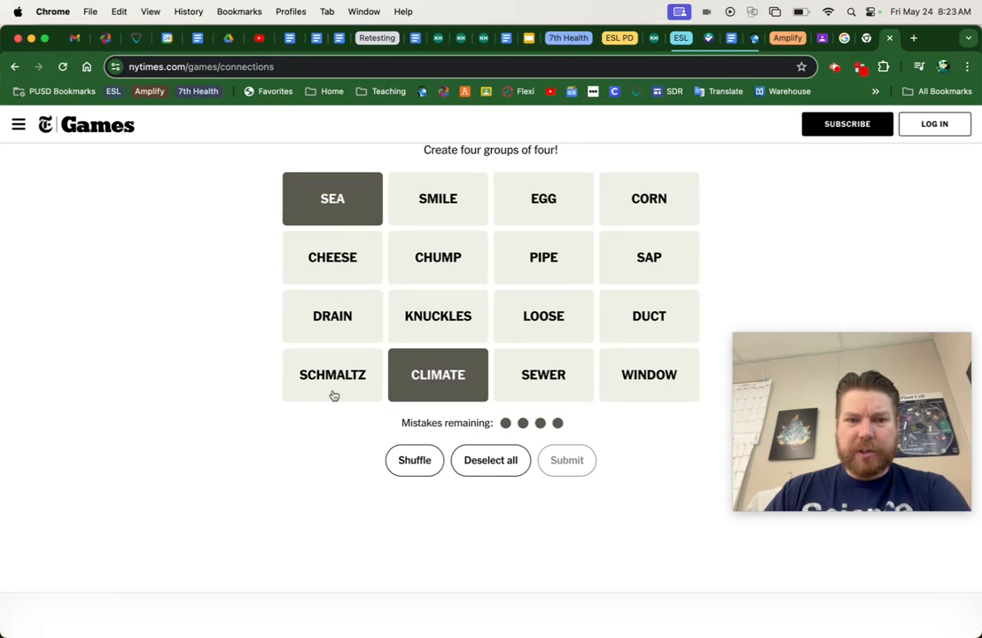
click(542, 316)
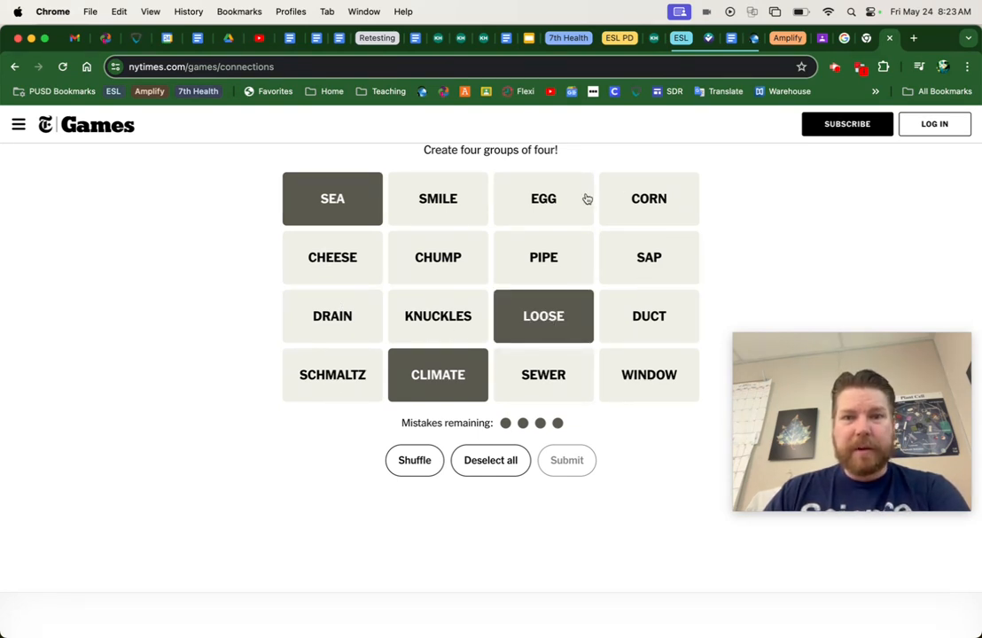
click(438, 256)
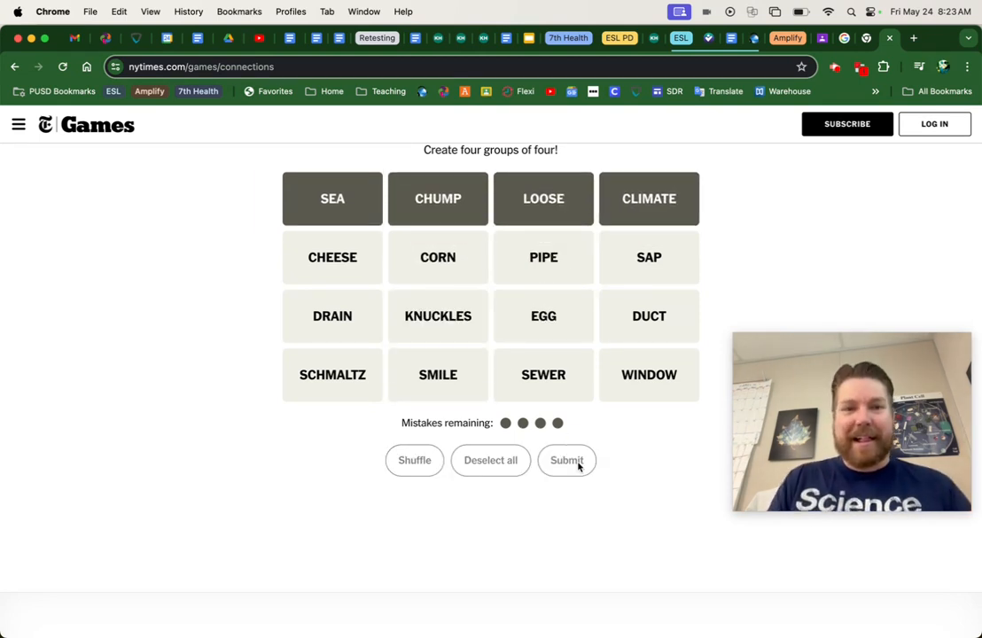
click(567, 461)
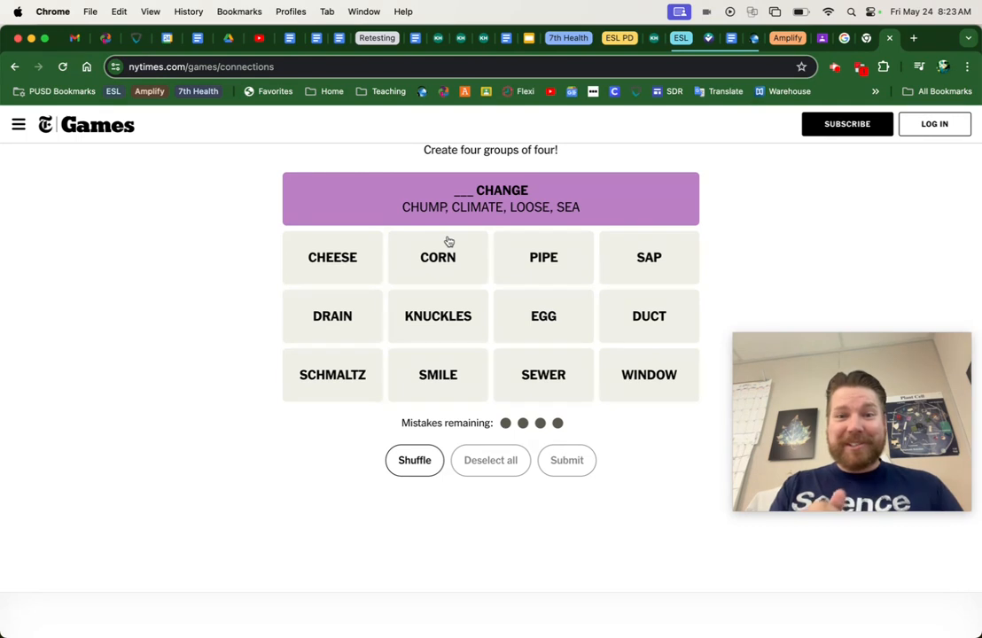
mouse_move(606, 175)
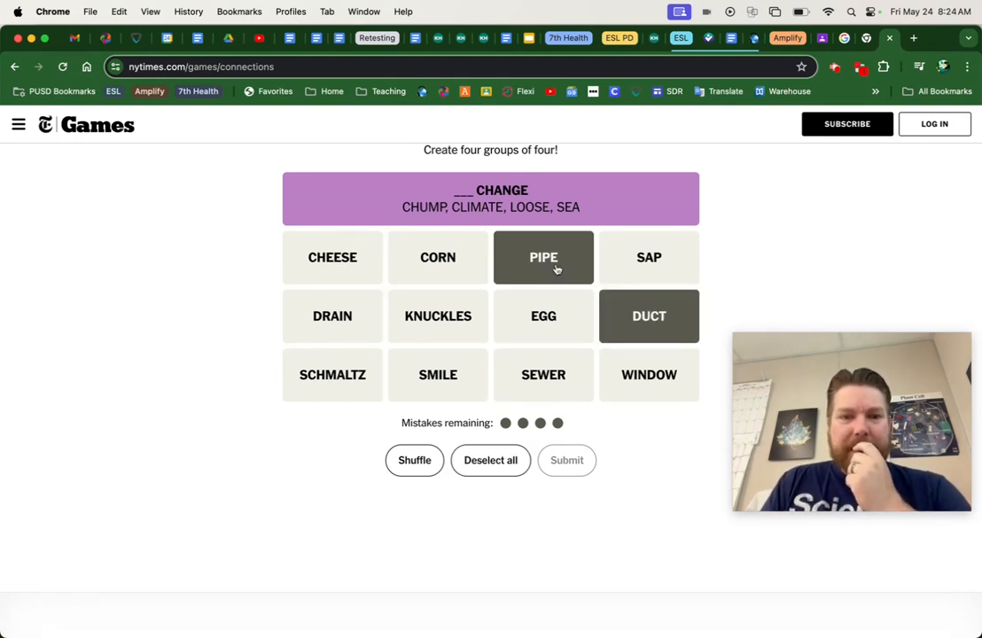
Add SEWER and DRAIN to PIPE and DUCT and submit the Conduits for Water Removal group
click(543, 374)
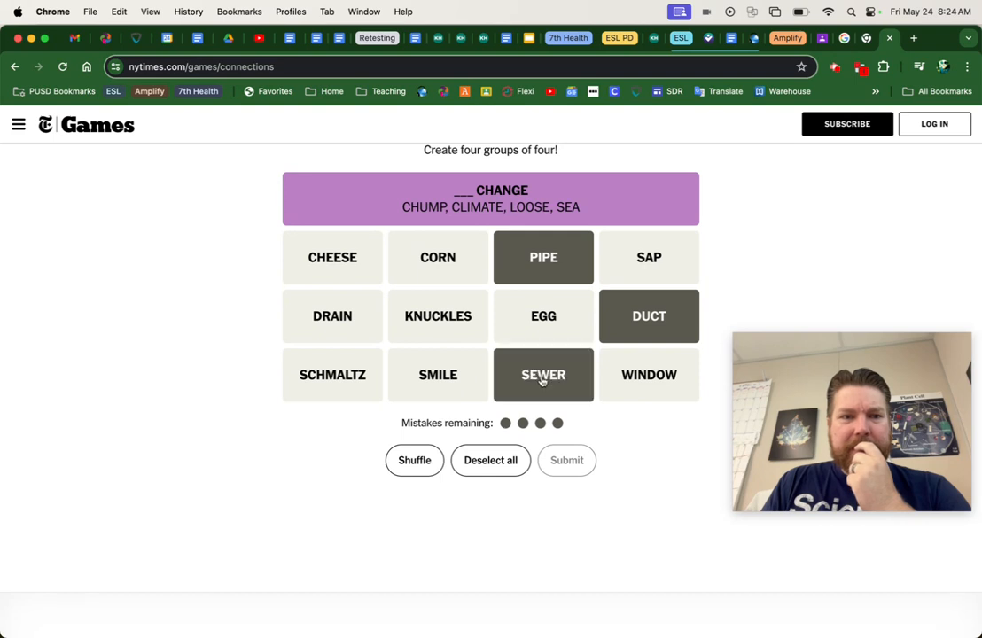
click(333, 315)
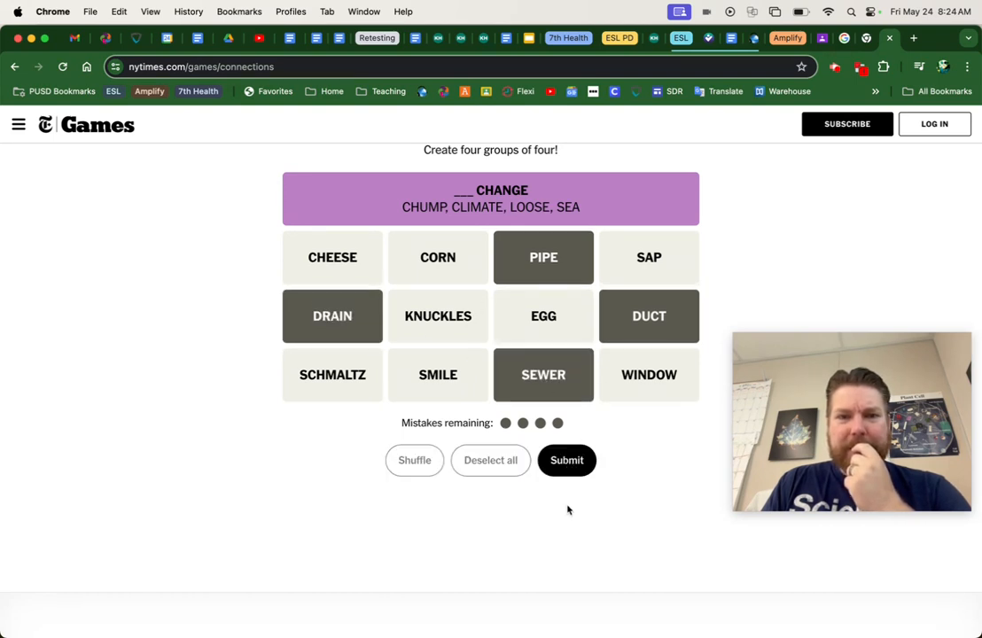
click(567, 461)
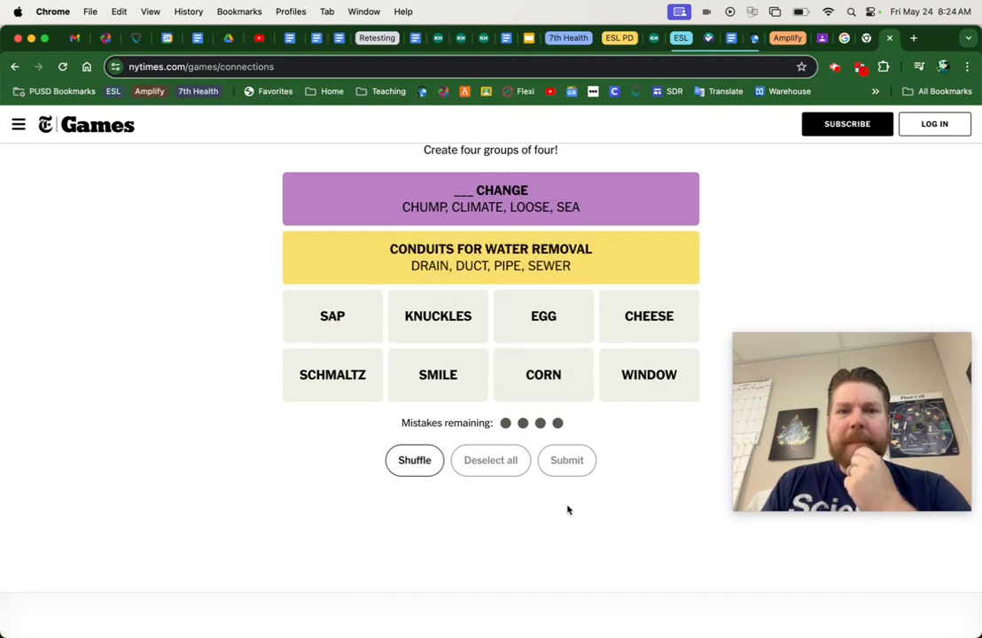
mouse_move(627, 393)
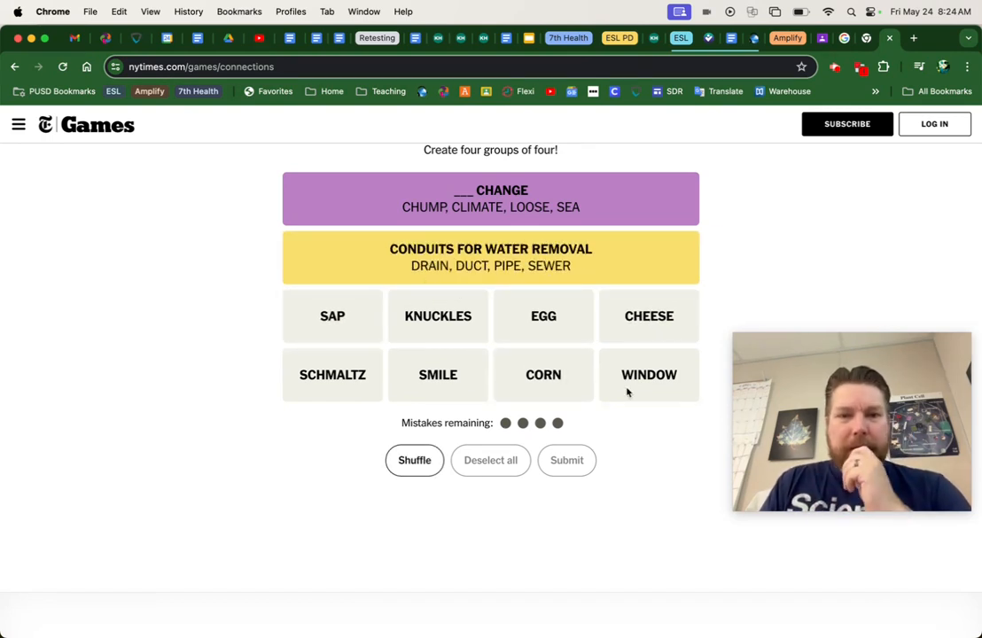
mouse_move(546, 335)
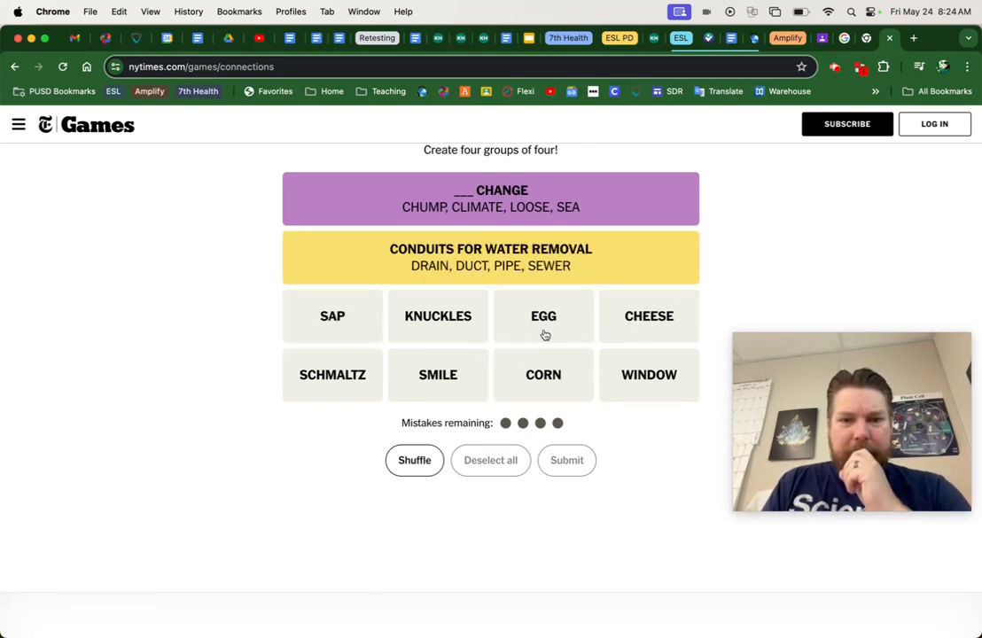
mouse_move(617, 345)
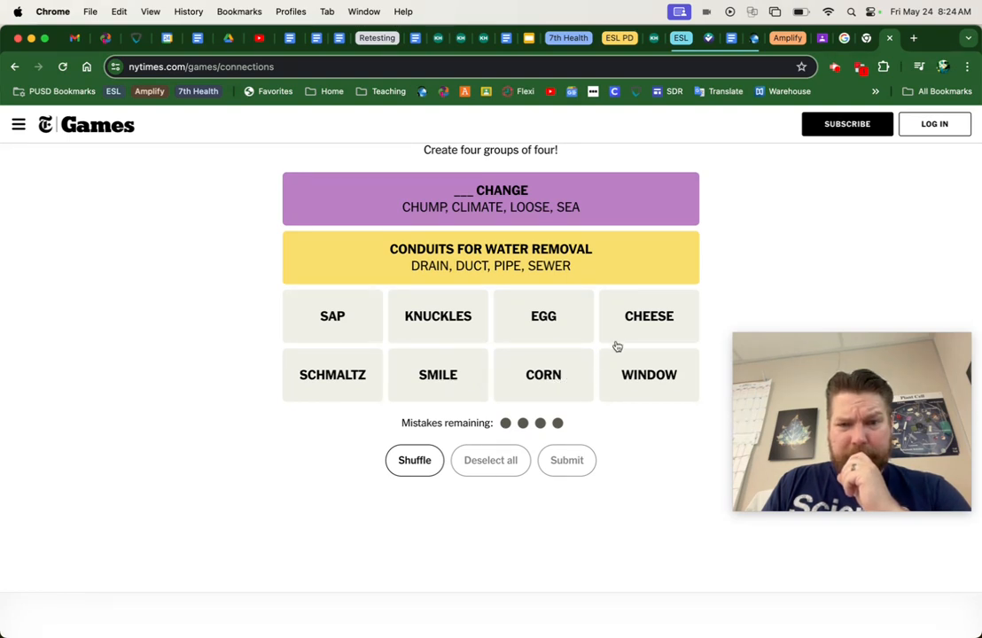
mouse_move(364, 379)
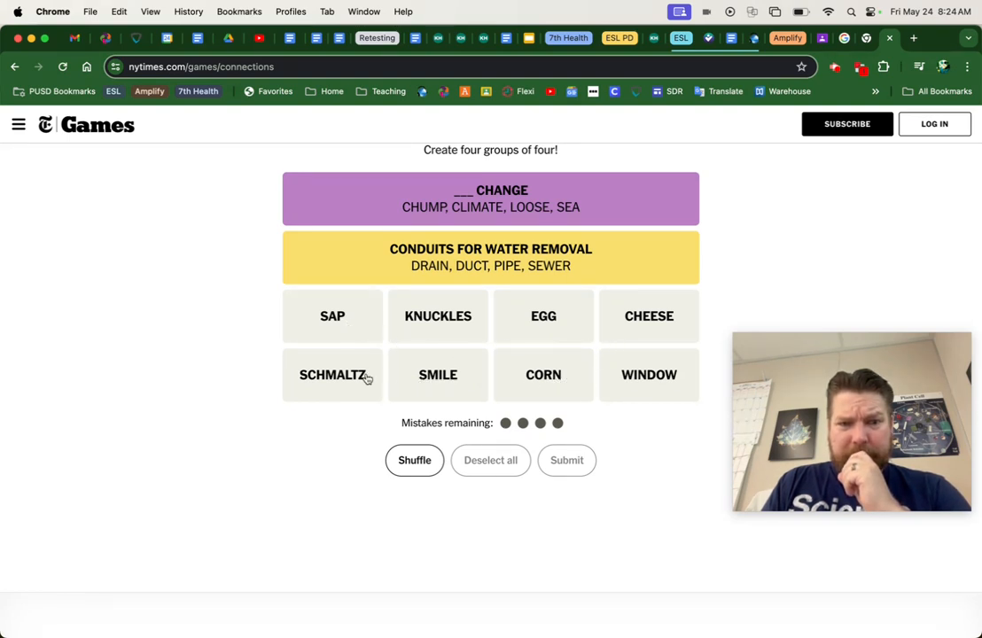
mouse_move(432, 365)
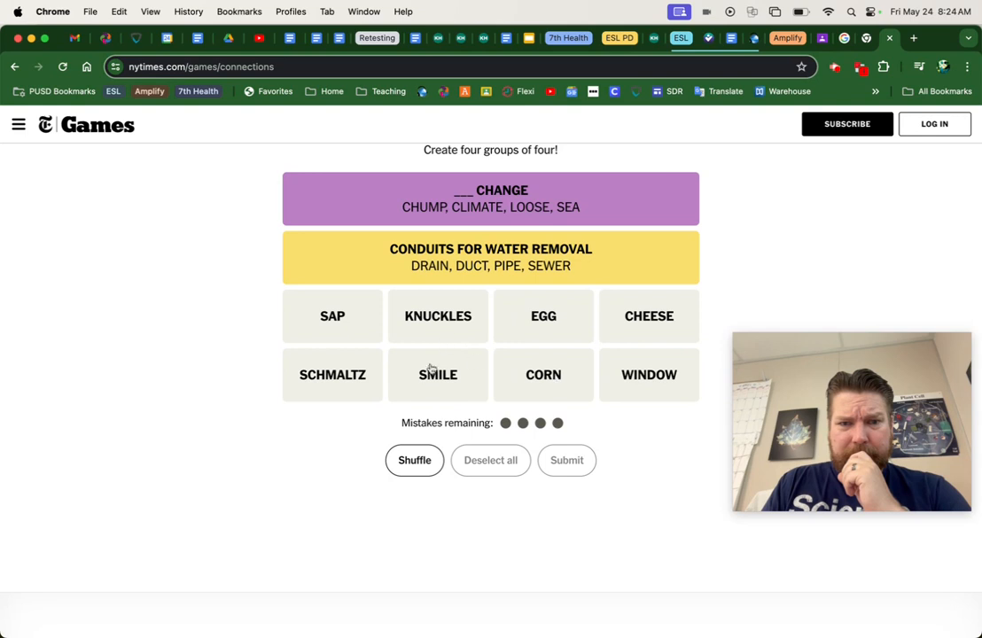
mouse_move(336, 392)
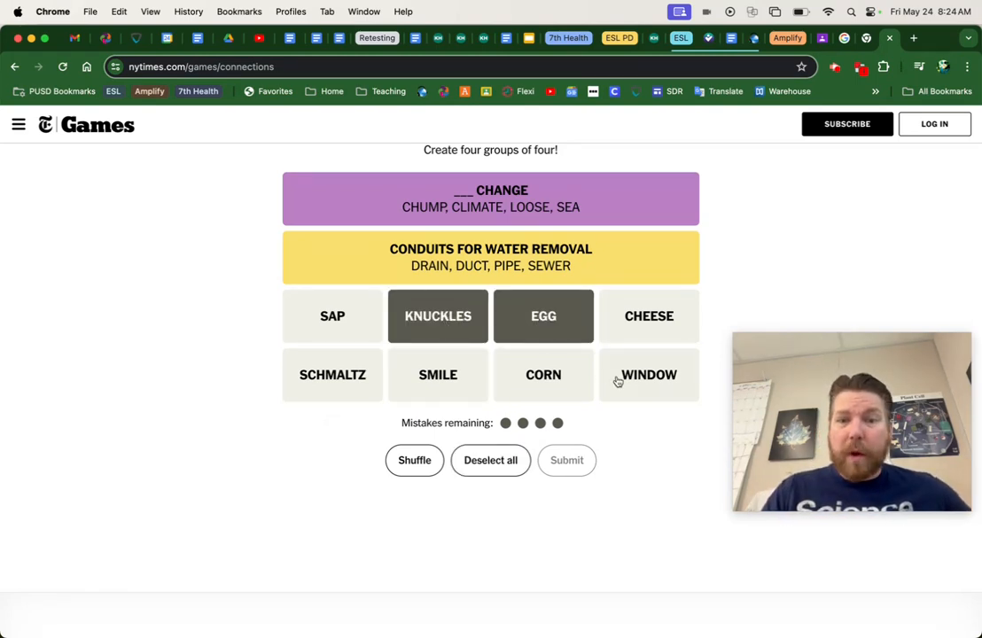
Submit the Things to Crack group, then the last four food words, and view the puzzle #348 results
click(649, 374)
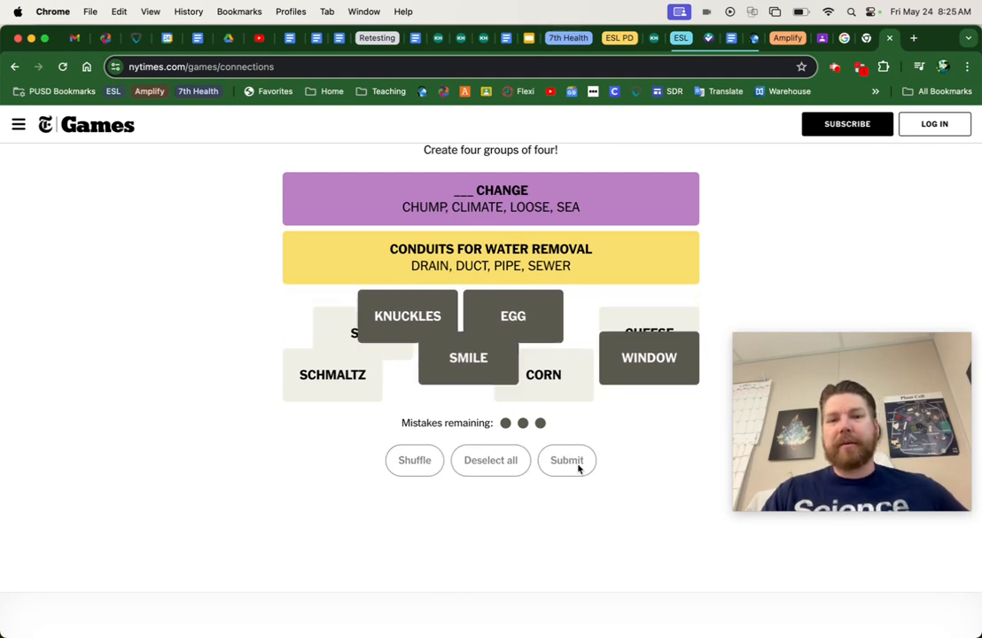
click(567, 461)
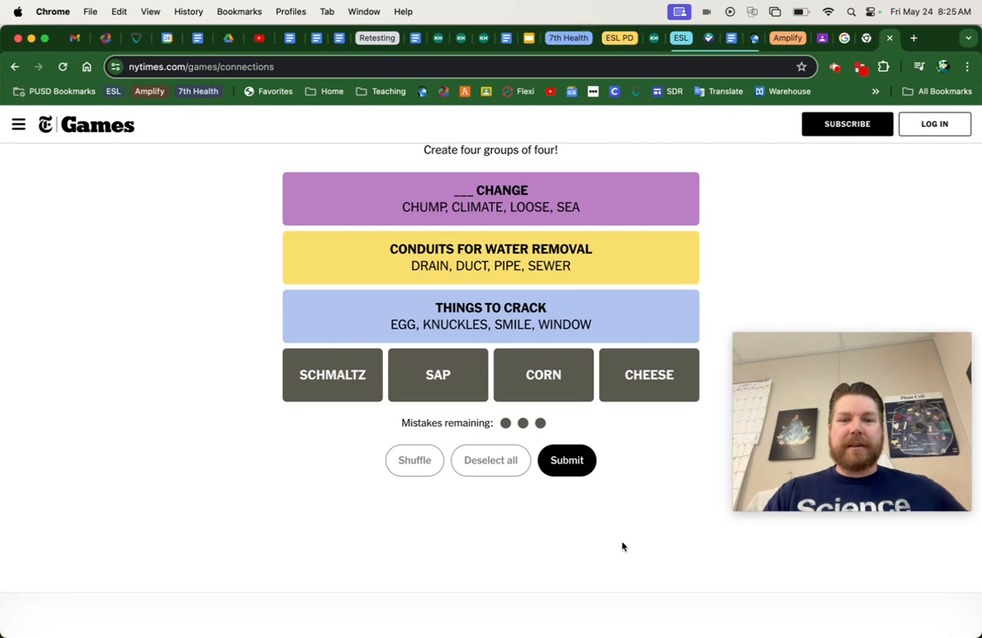
click(567, 461)
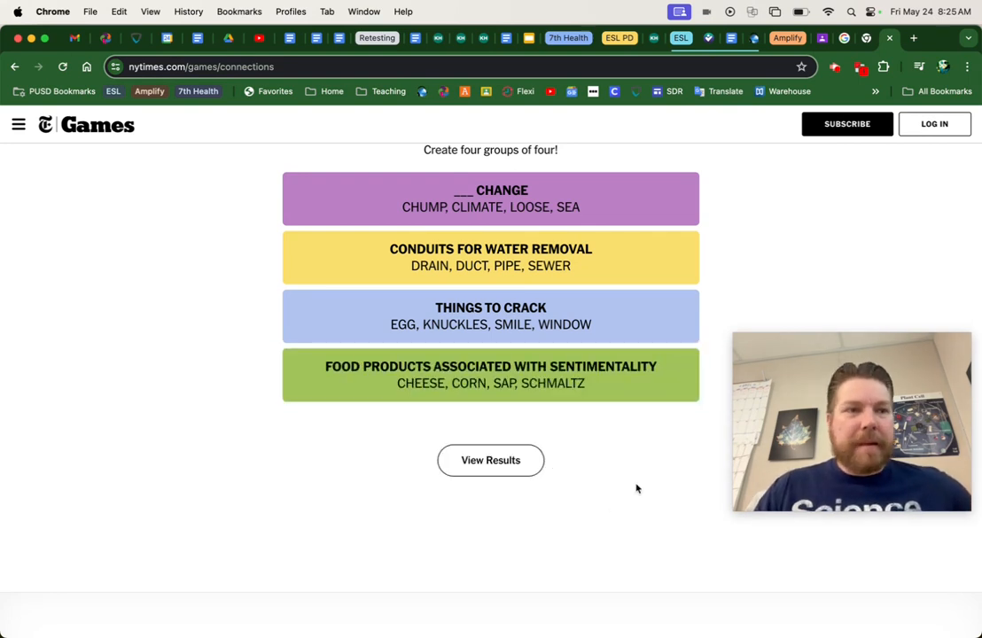
click(489, 461)
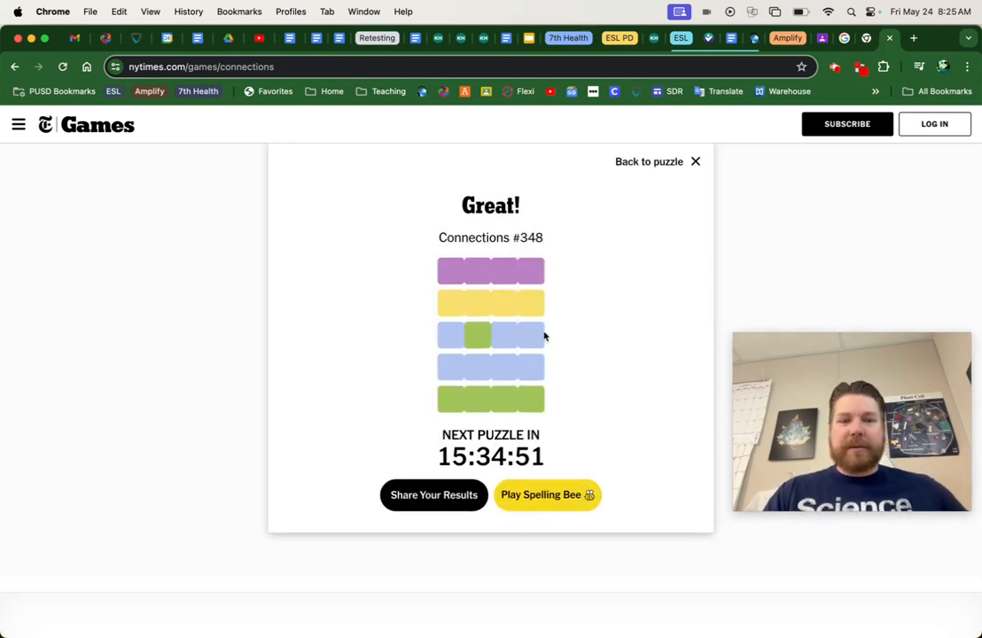